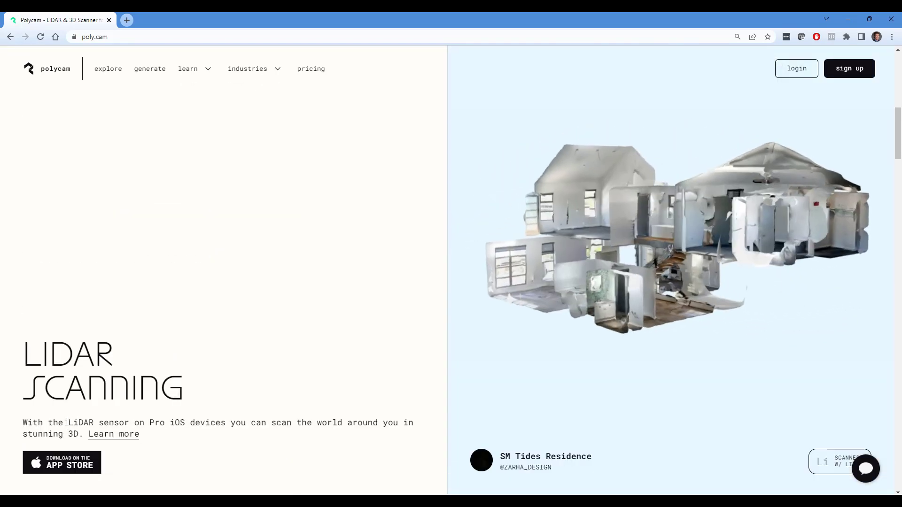
Open Polycam's pricing page and compare the Free, Pro ($14.99/month) and Teams plan features.
{"action": "left_click_drag", "start_coordinate": [68, 423], "coordinate": [183, 423]}
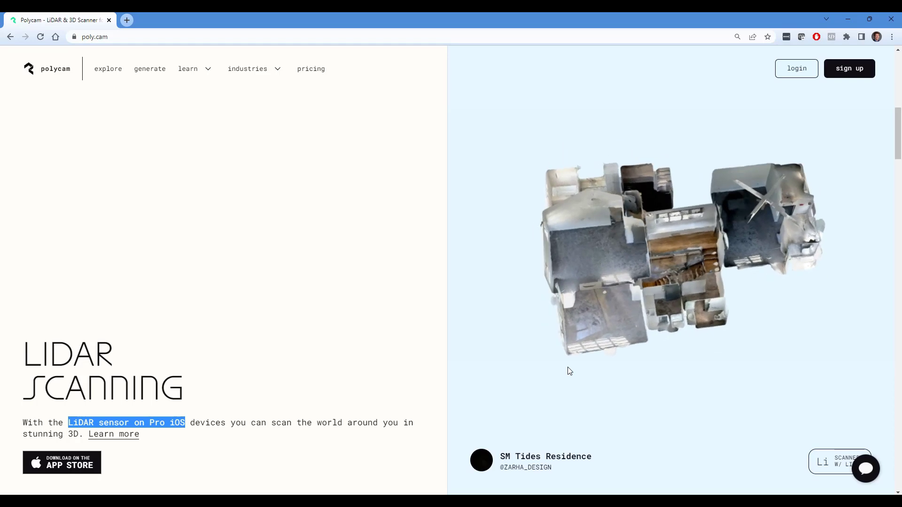
{"action": "left_click", "coordinate": [310, 68]}
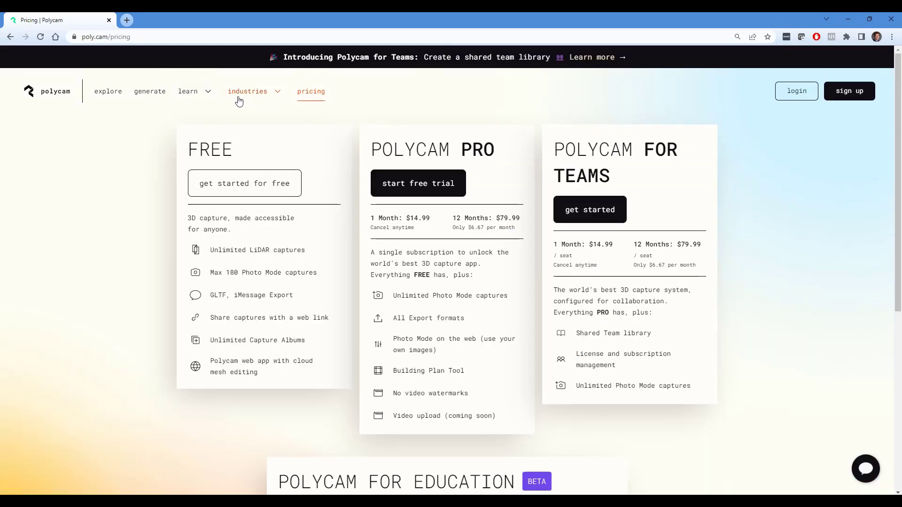
{"action": "mouse_move", "coordinate": [358, 336]}
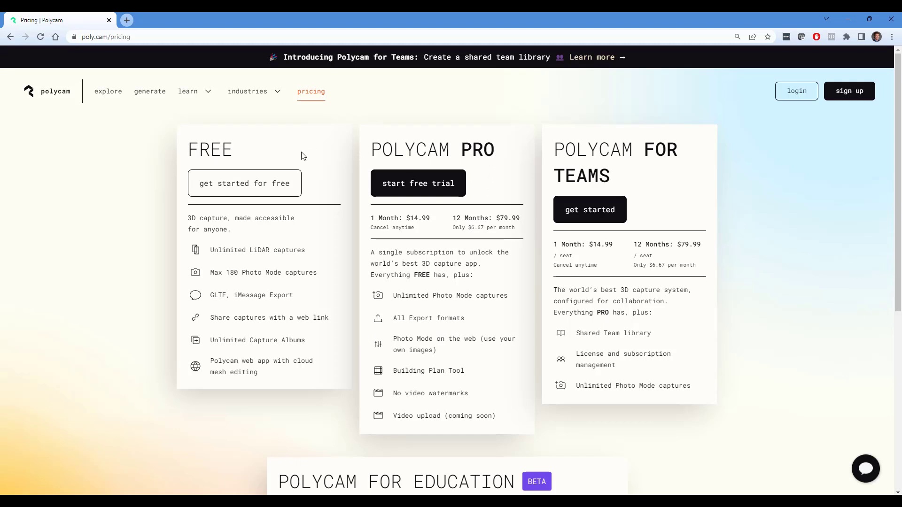
{"action": "mouse_move", "coordinate": [200, 257]}
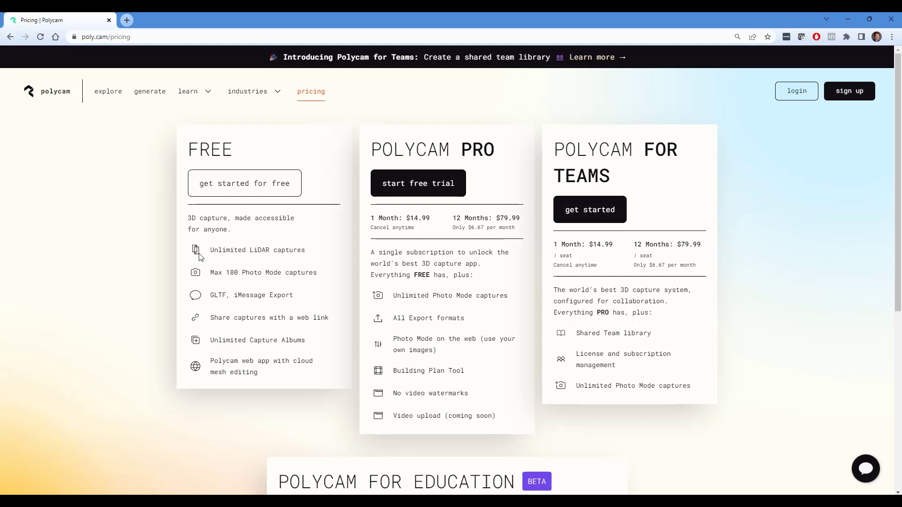
{"action": "mouse_move", "coordinate": [309, 255]}
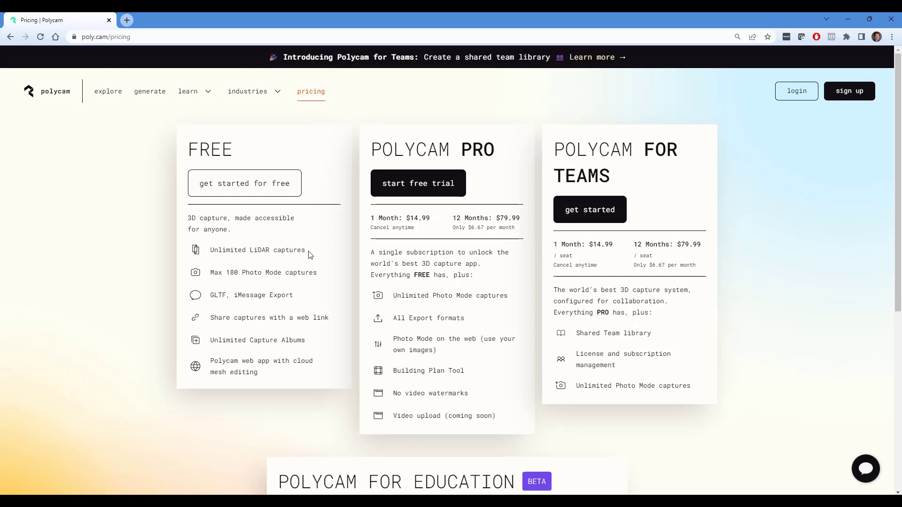
{"action": "mouse_move", "coordinate": [302, 341]}
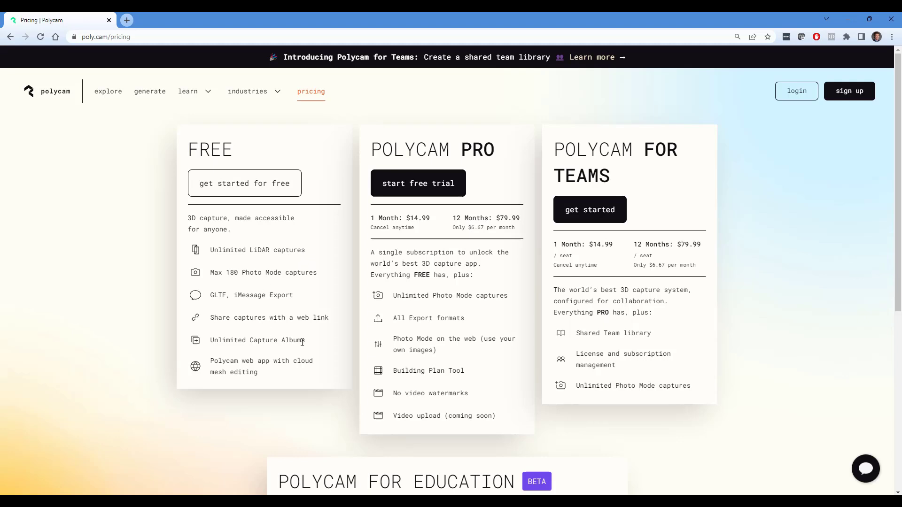
{"action": "double_click", "coordinate": [428, 318]}
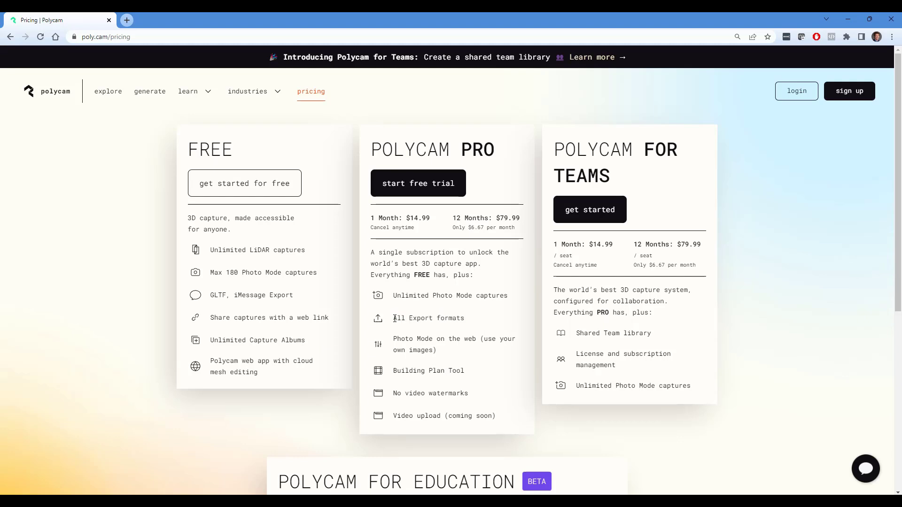
{"action": "mouse_move", "coordinate": [468, 341]}
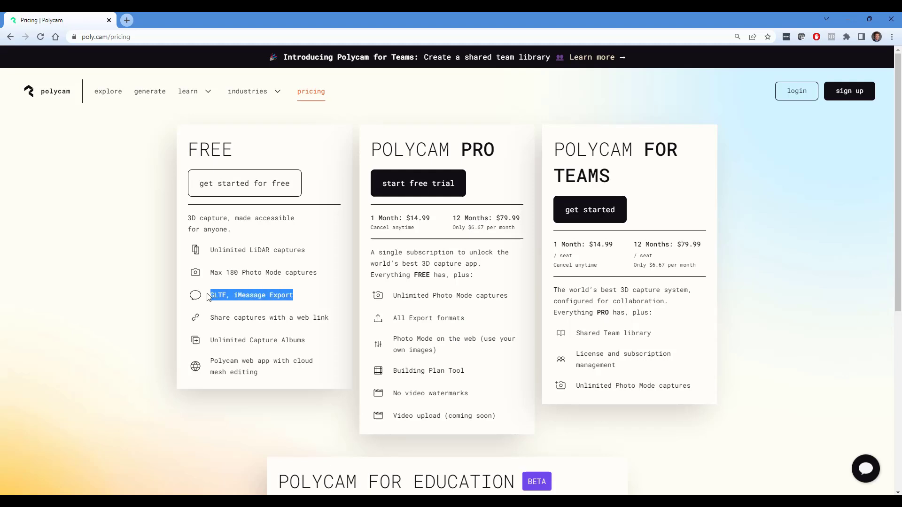
{"action": "left_click", "coordinate": [250, 295]}
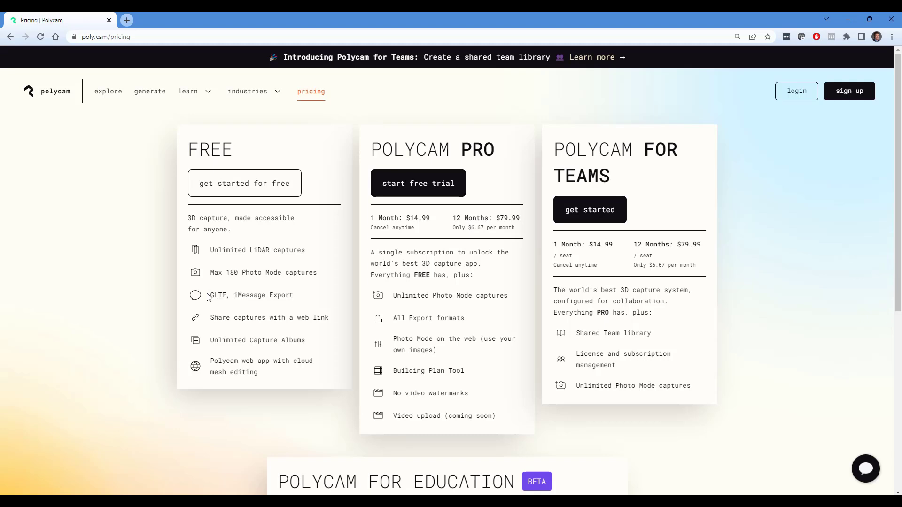
{"action": "mouse_move", "coordinate": [235, 283]}
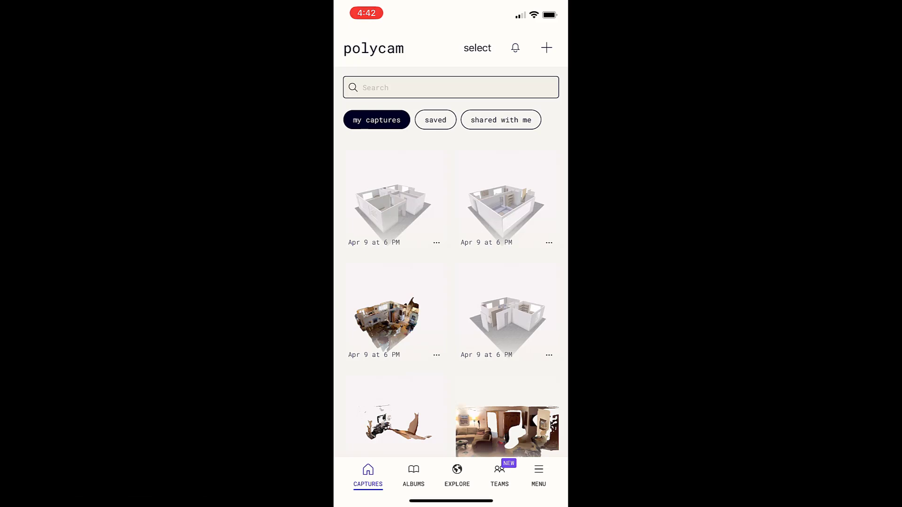
Start a new ROOM-mode capture and record a scan of the room.
{"action": "left_click", "coordinate": [546, 48]}
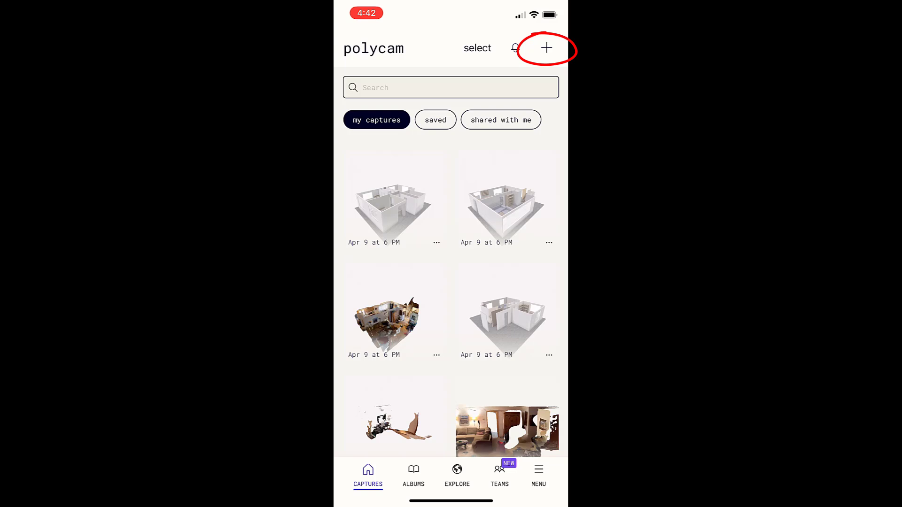
{"action": "left_click", "coordinate": [546, 48]}
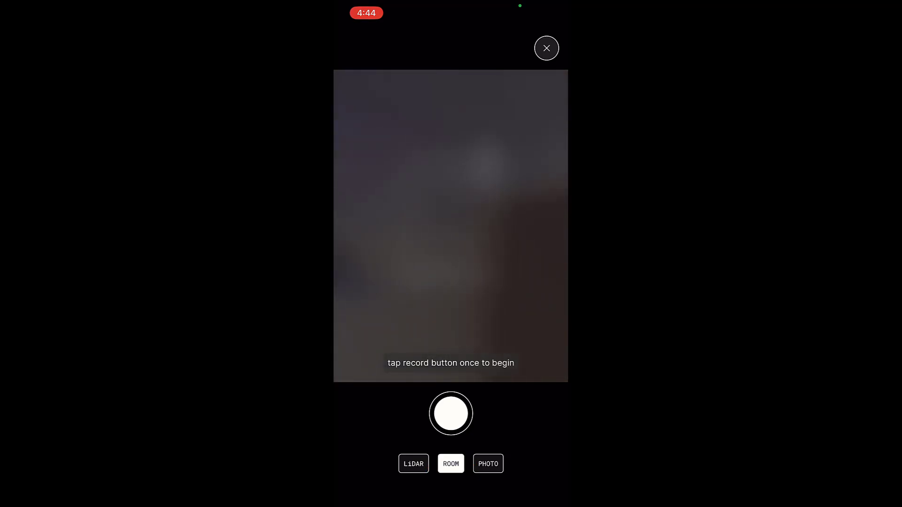
{"action": "left_click", "coordinate": [451, 413]}
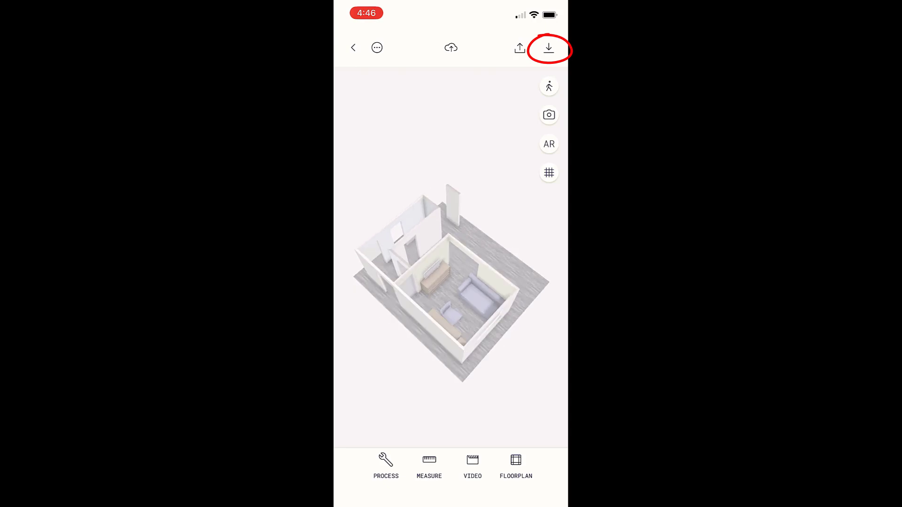
Reprocess the room scan with FURNITURE hidden using PROCESS LiDAR, then export the model.
{"action": "left_click", "coordinate": [548, 48]}
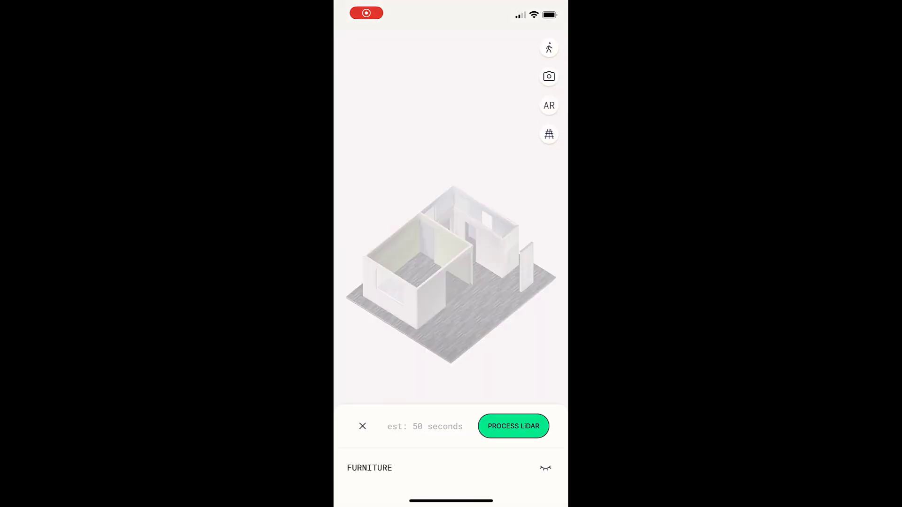
{"action": "left_click", "coordinate": [545, 467]}
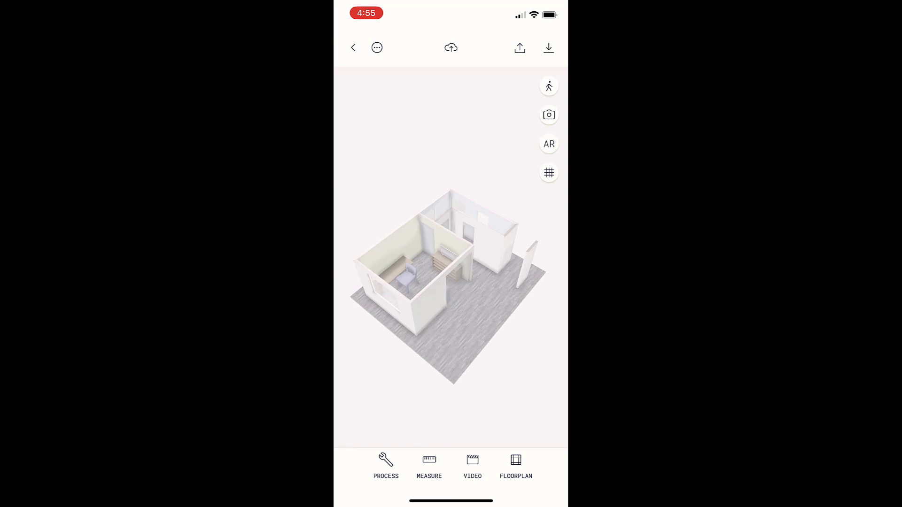
{"action": "left_click", "coordinate": [385, 466]}
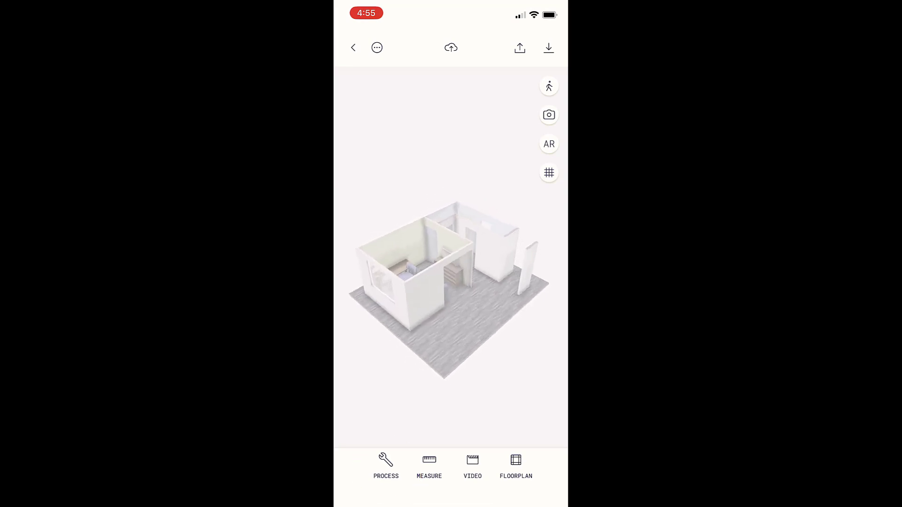
{"action": "left_click", "coordinate": [385, 466]}
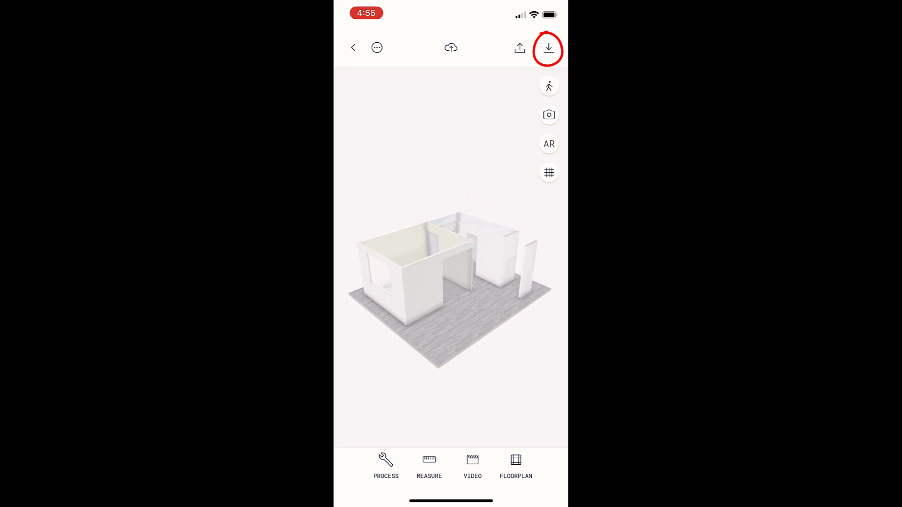
{"action": "left_click", "coordinate": [547, 48]}
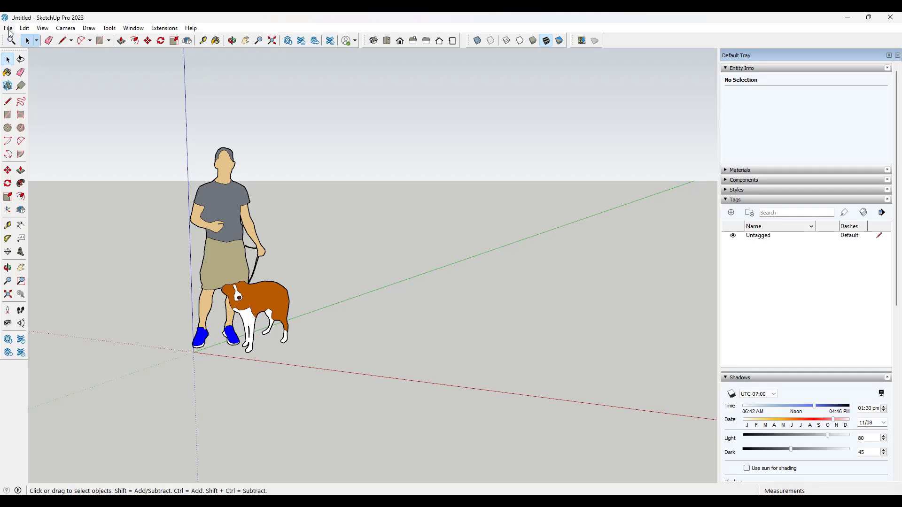
Import the poly.dae room model into the SketchUp scene.
{"action": "left_click", "coordinate": [8, 28]}
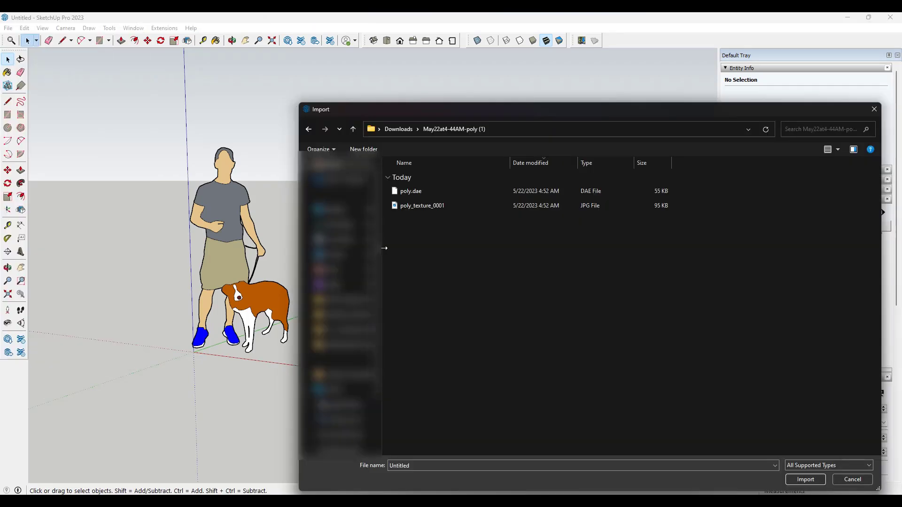
{"action": "left_click", "coordinate": [410, 191]}
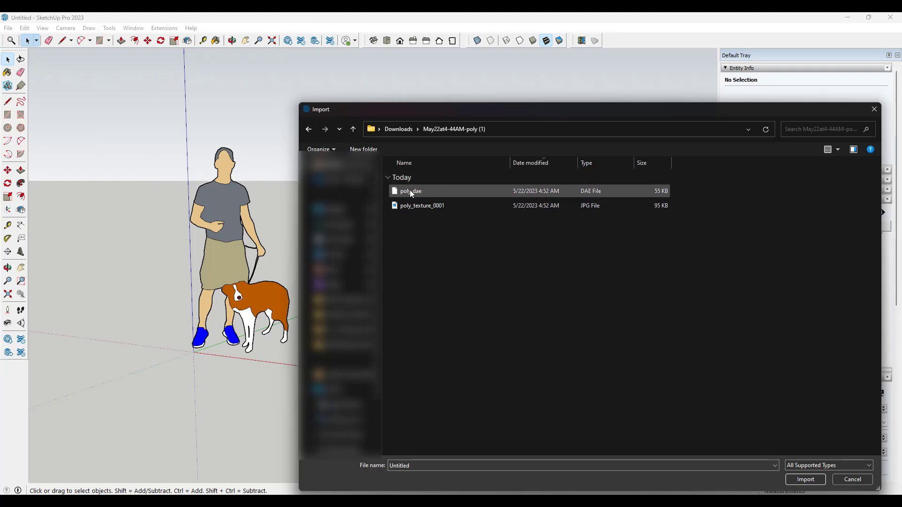
{"action": "left_click", "coordinate": [804, 479]}
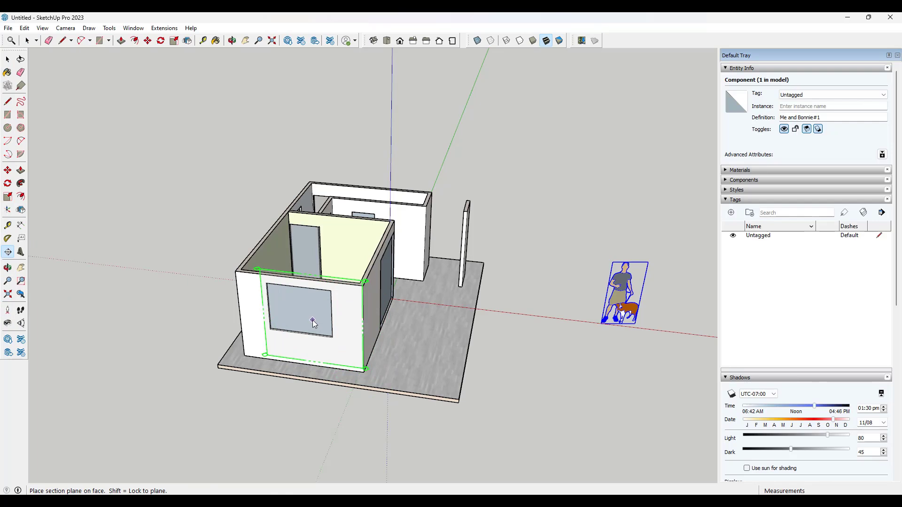
Cut a section plane through the walls with the default name and hide section planes.
{"action": "left_click", "coordinate": [313, 320]}
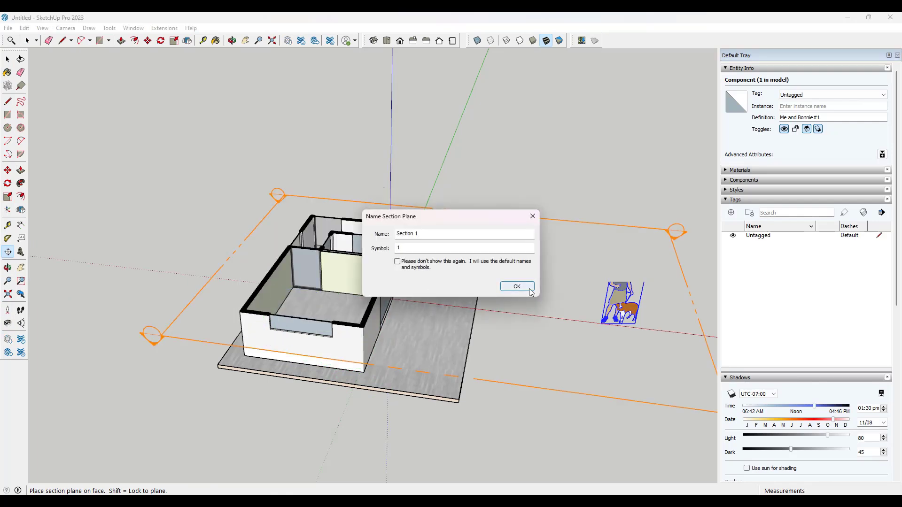
{"action": "left_click", "coordinate": [515, 287]}
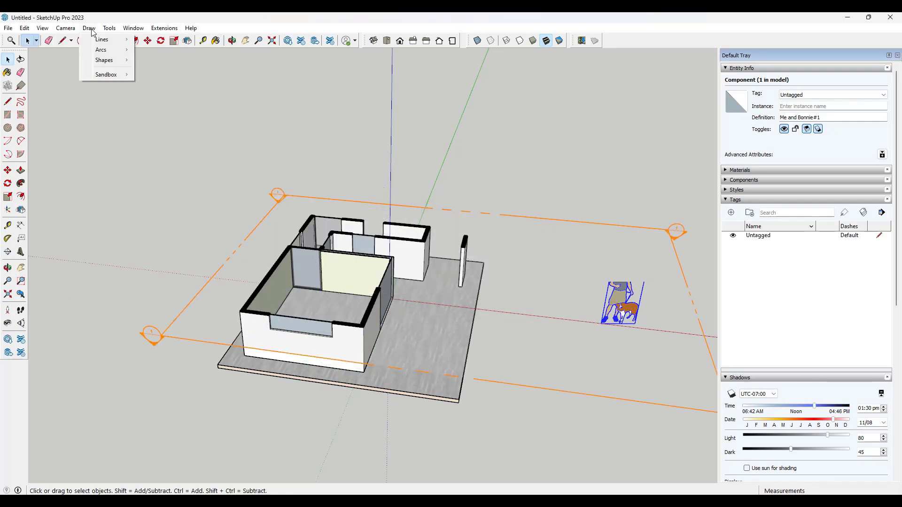
{"action": "left_click", "coordinate": [42, 27]}
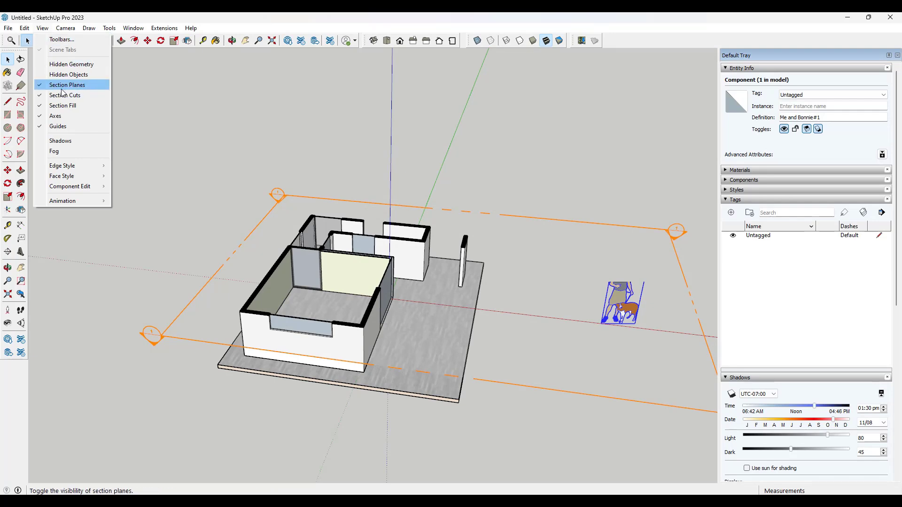
{"action": "left_click", "coordinate": [67, 85]}
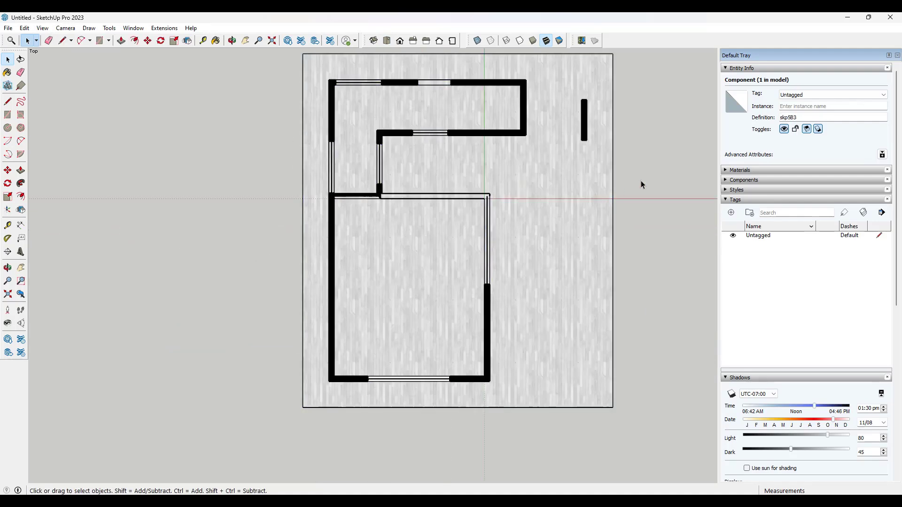
Clear the selection, then select the large lower rectangular floor face.
{"action": "left_click", "coordinate": [408, 318]}
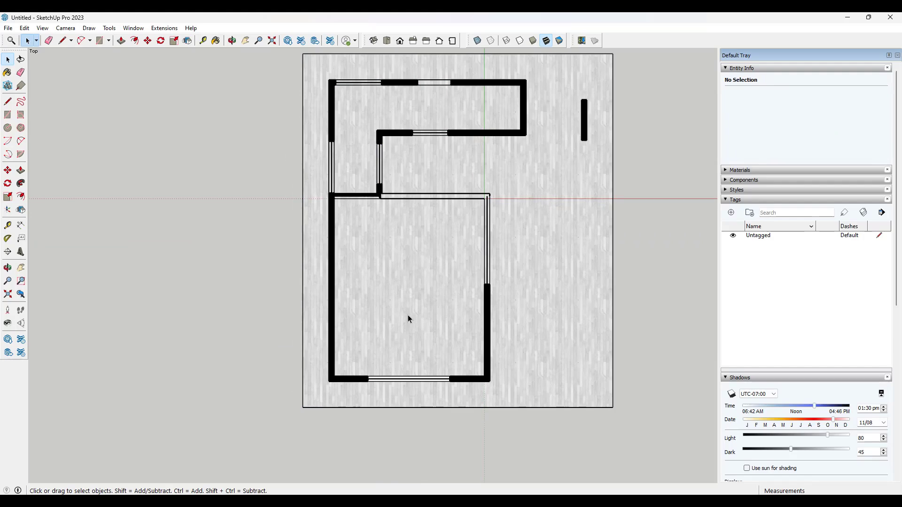
{"action": "mouse_move", "coordinate": [357, 369]}
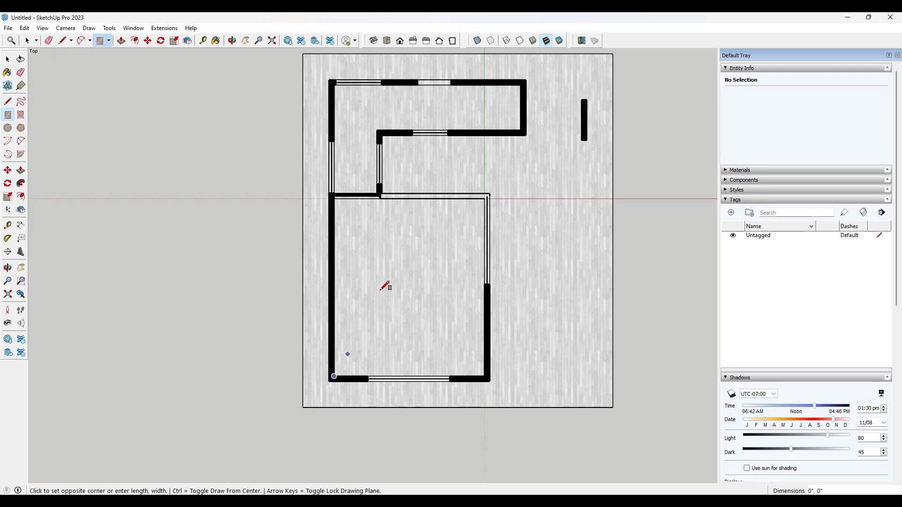
{"action": "mouse_move", "coordinate": [366, 298]}
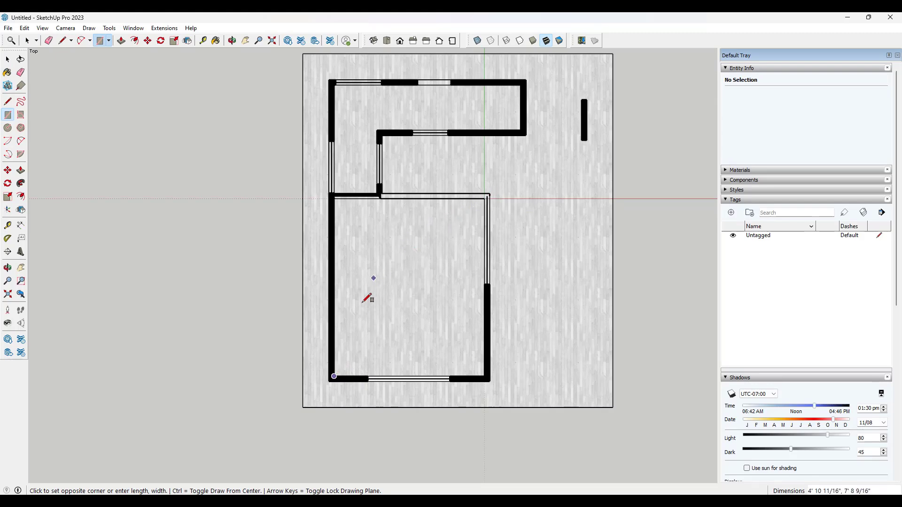
{"action": "mouse_move", "coordinate": [421, 226]}
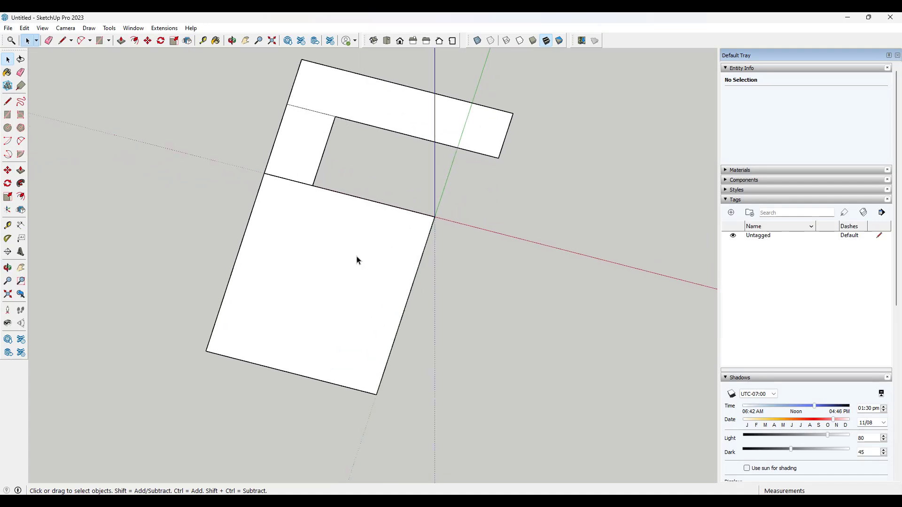
{"action": "left_click", "coordinate": [386, 40]}
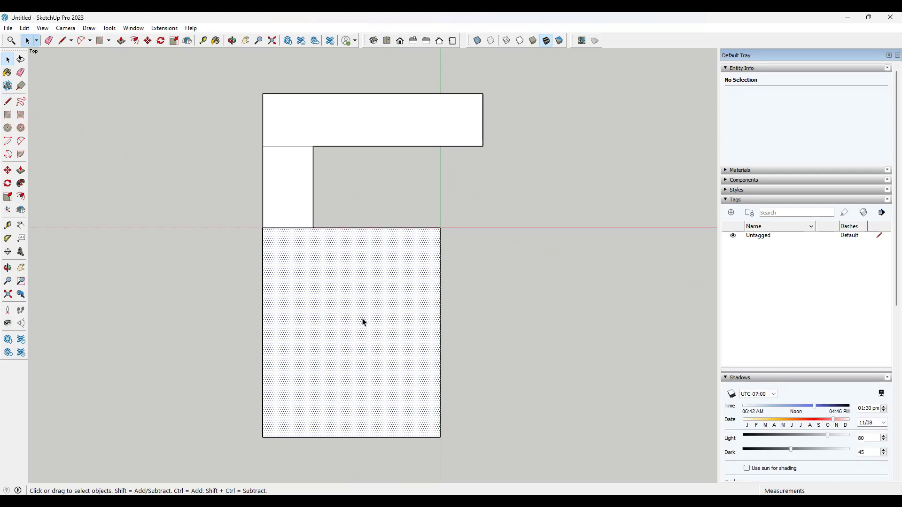
{"action": "left_click", "coordinate": [363, 322]}
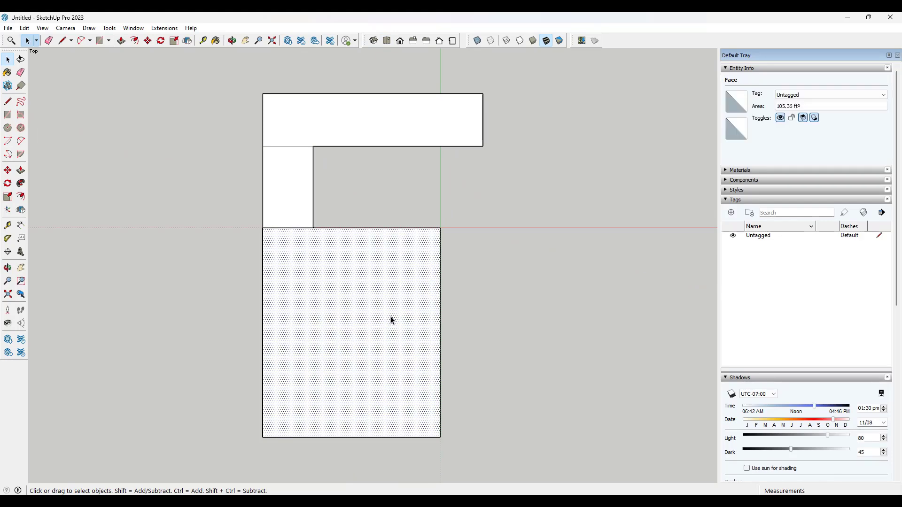
{"action": "mouse_move", "coordinate": [381, 305]}
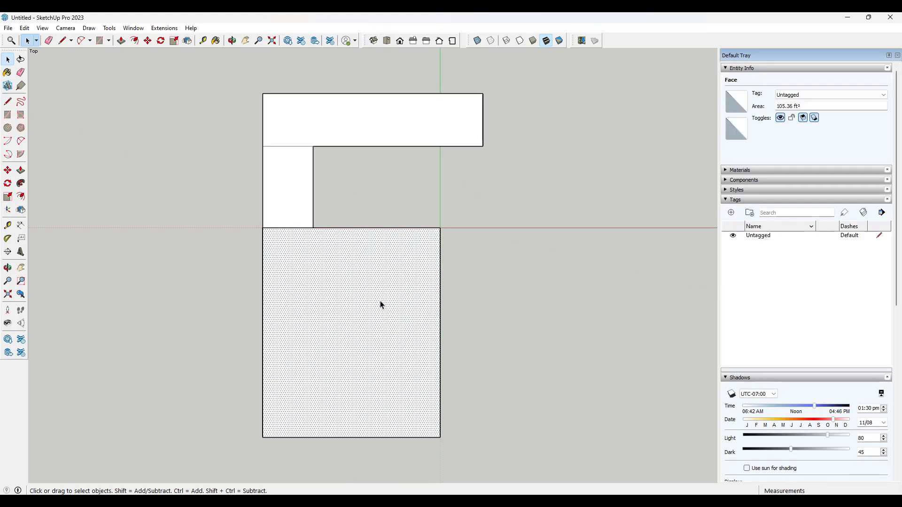
{"action": "mouse_move", "coordinate": [345, 336]}
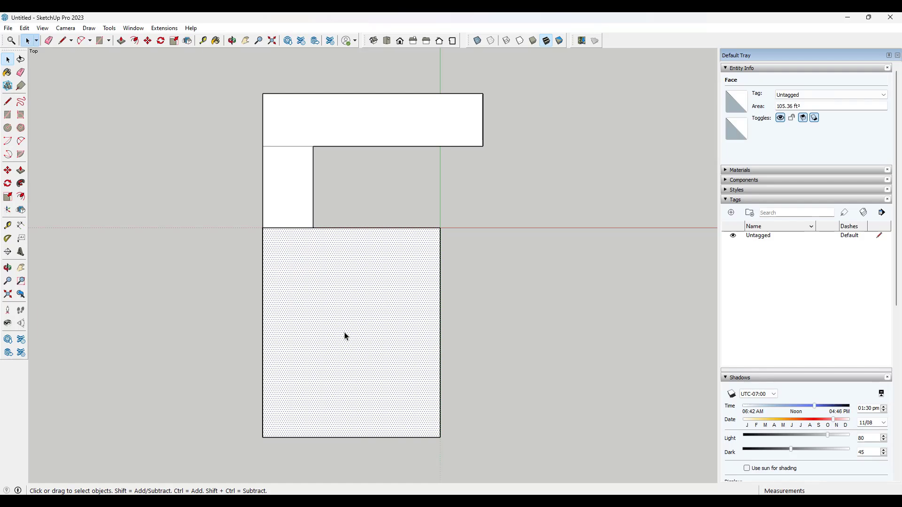
Add the other two traced faces to the selection for a 149.89 ft² total area.
{"action": "left_click", "coordinate": [288, 190]}
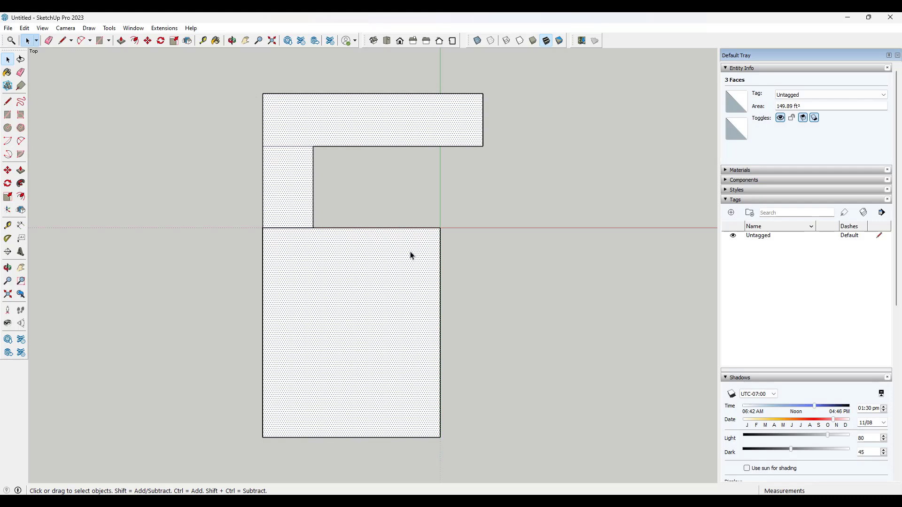
{"action": "mouse_move", "coordinate": [807, 110]}
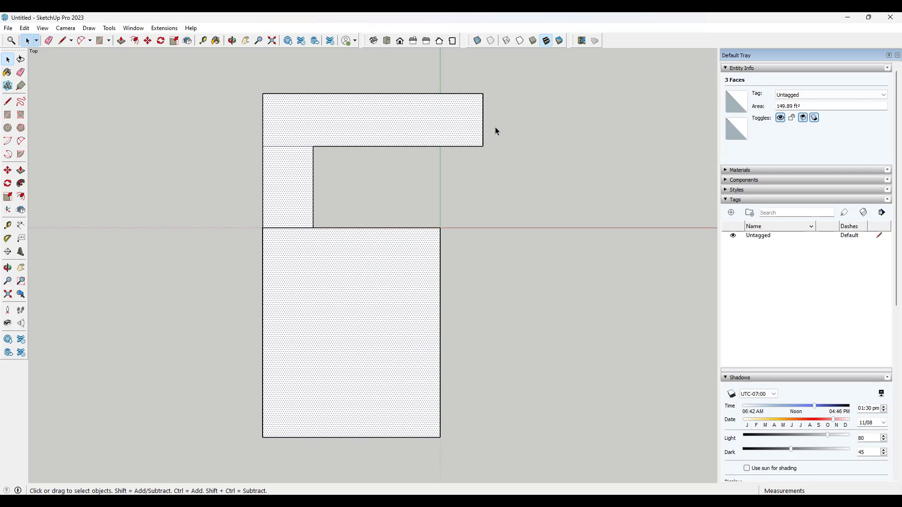
{"action": "mouse_move", "coordinate": [434, 158]}
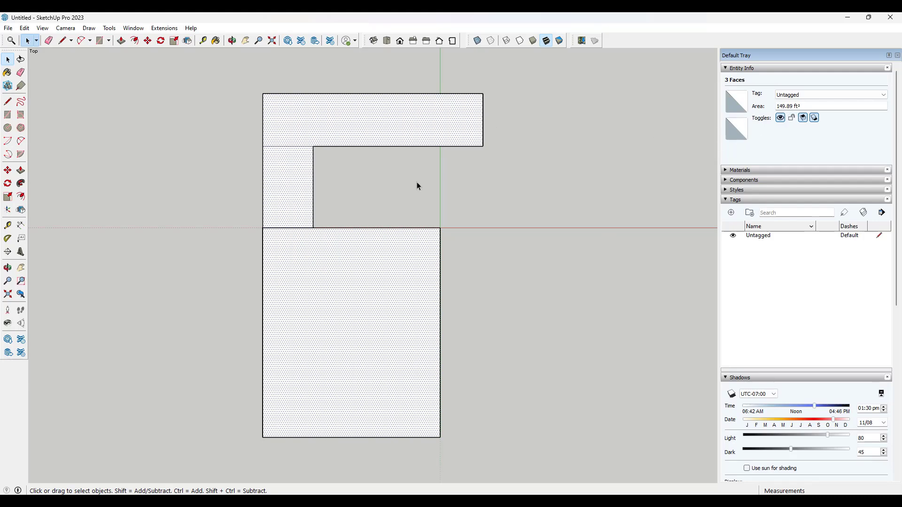
{"action": "mouse_move", "coordinate": [392, 210]}
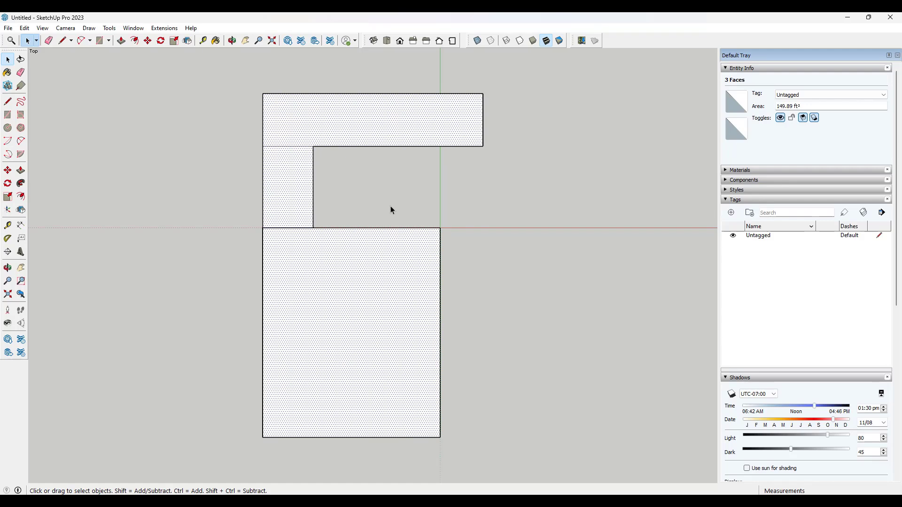
{"action": "mouse_move", "coordinate": [389, 241]}
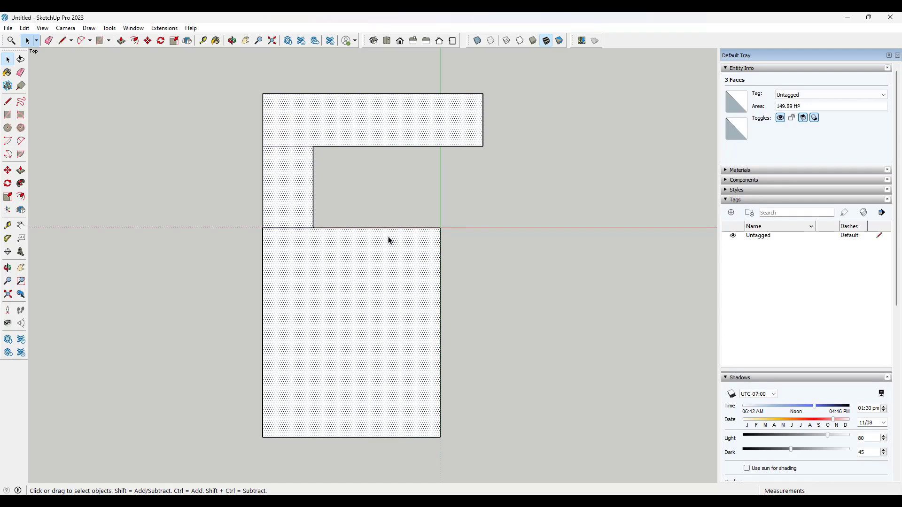
{"action": "mouse_move", "coordinate": [291, 151]}
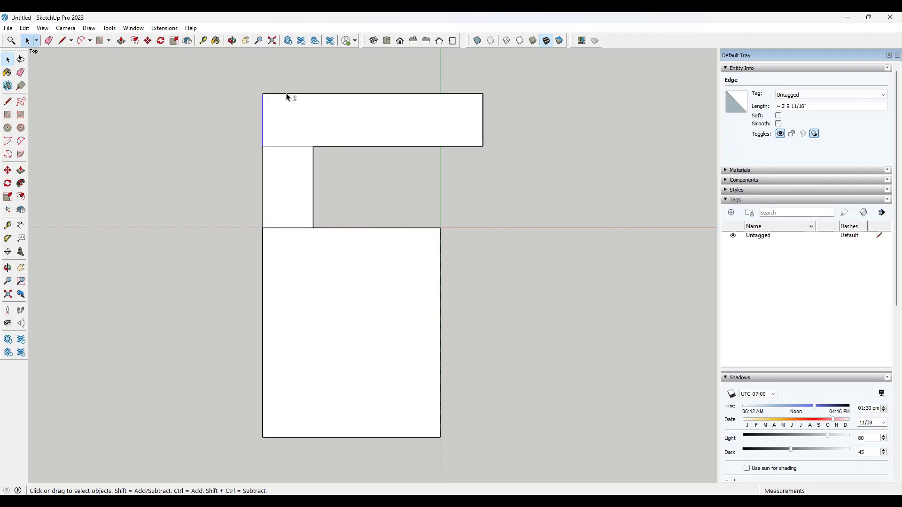
Select the nine outline edges, totalling about 73' 5 1/8" in Entity Info.
{"action": "left_click", "coordinate": [373, 146]}
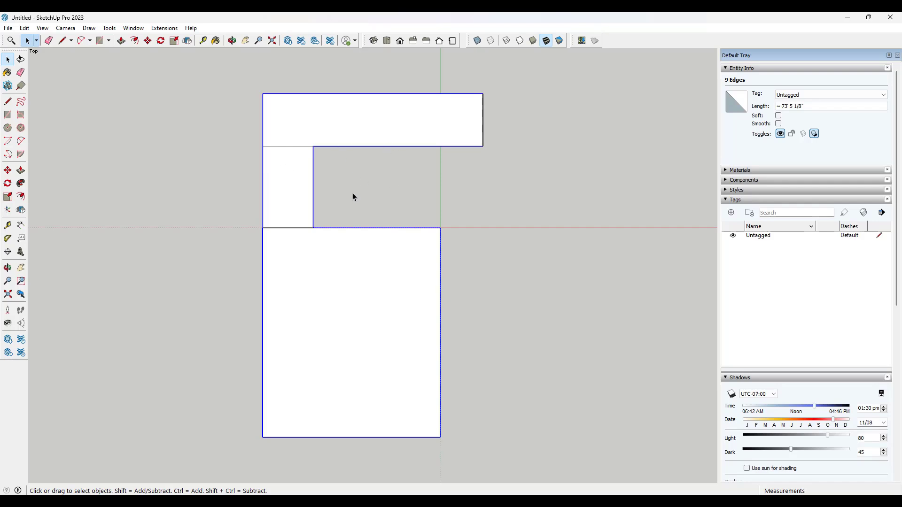
{"action": "mouse_move", "coordinate": [423, 151]}
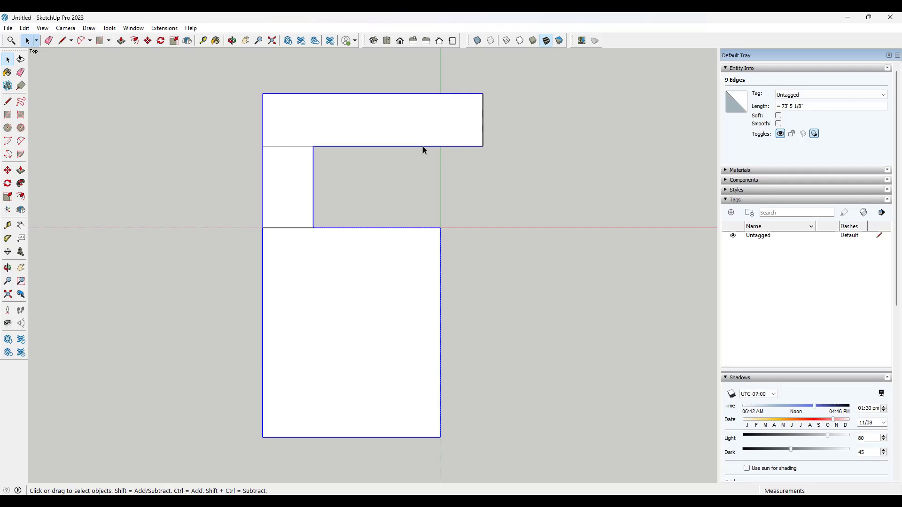
{"action": "mouse_move", "coordinate": [489, 112]}
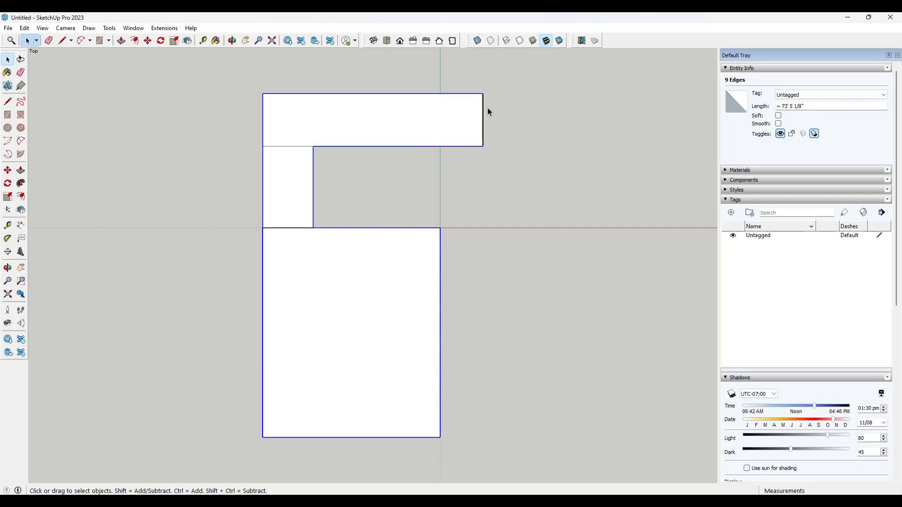
{"action": "mouse_move", "coordinate": [807, 113]}
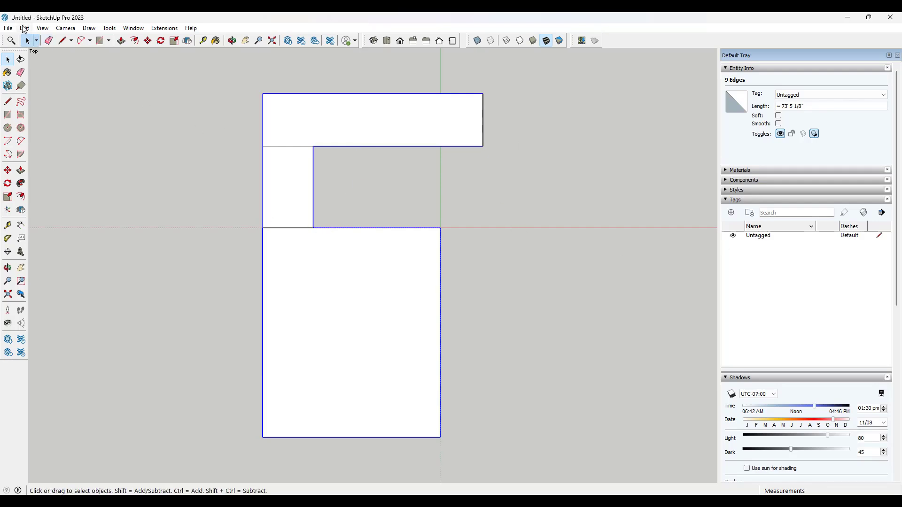
{"action": "left_click", "coordinate": [24, 28]}
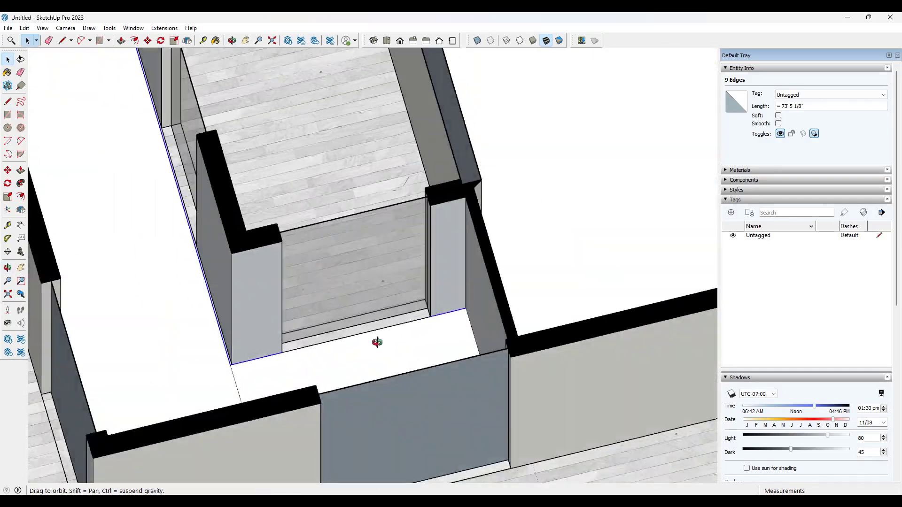
{"action": "left_click", "coordinate": [63, 40]}
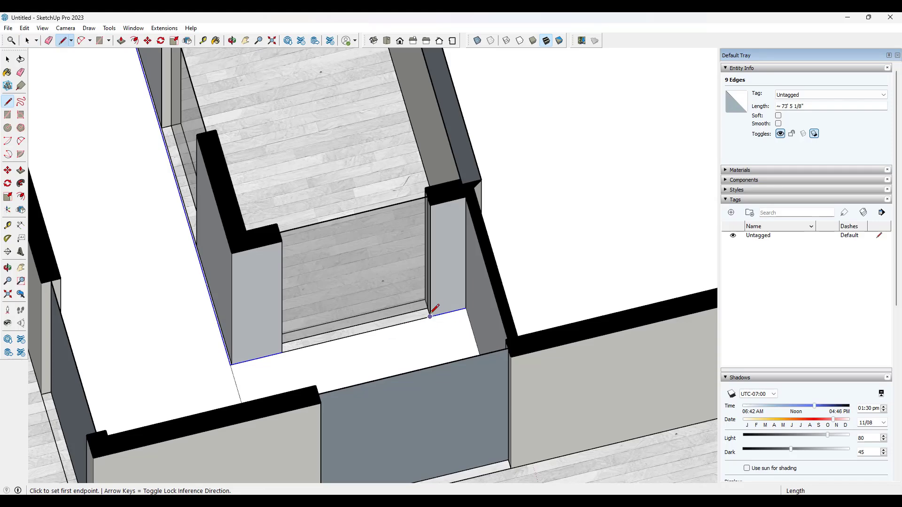
{"action": "mouse_move", "coordinate": [288, 349]}
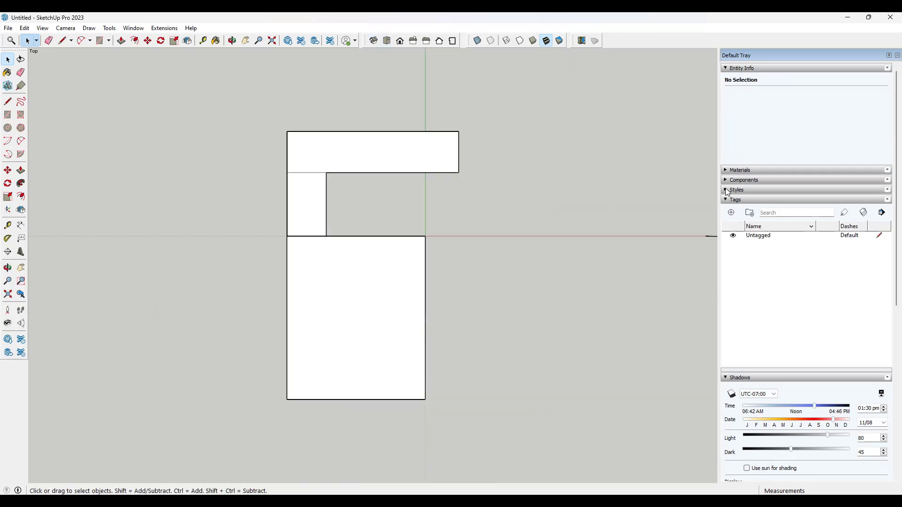
Enable Endpoints in the style's Edge settings with a size of 4.
{"action": "left_click", "coordinate": [725, 190]}
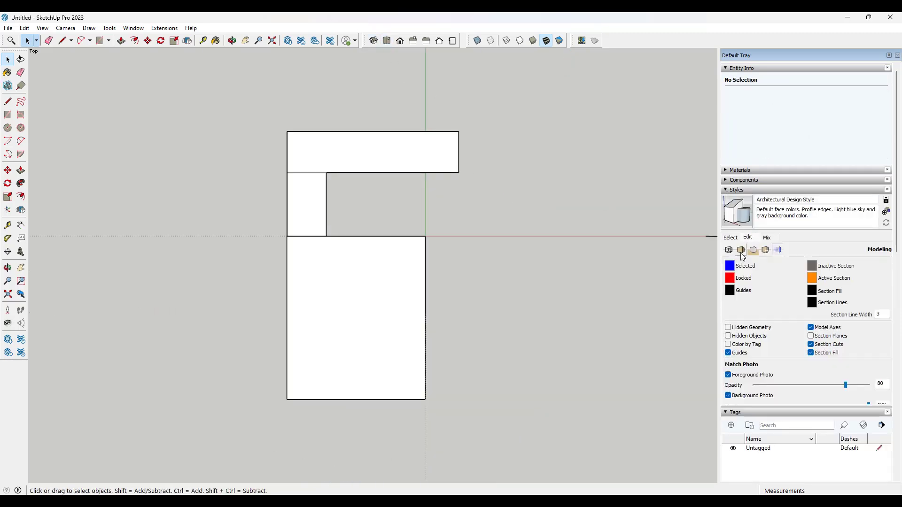
{"action": "left_click", "coordinate": [728, 250]}
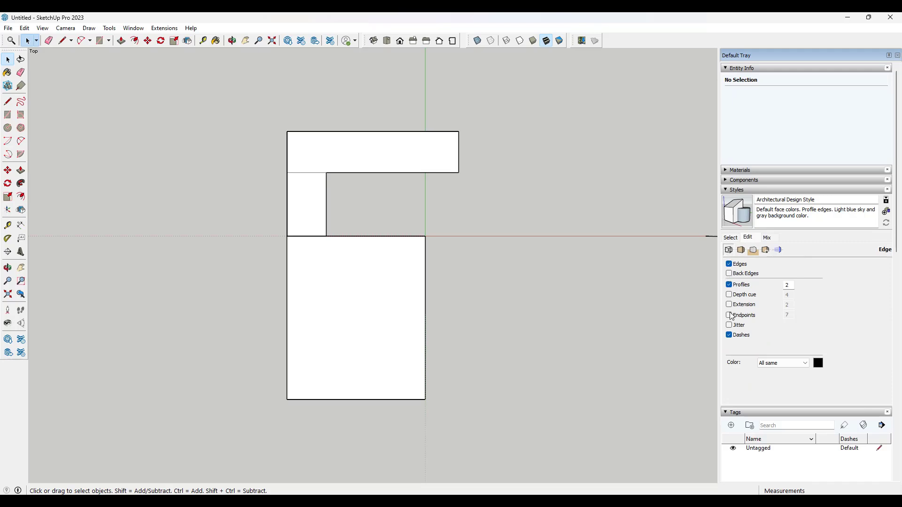
{"action": "left_click", "coordinate": [728, 315]}
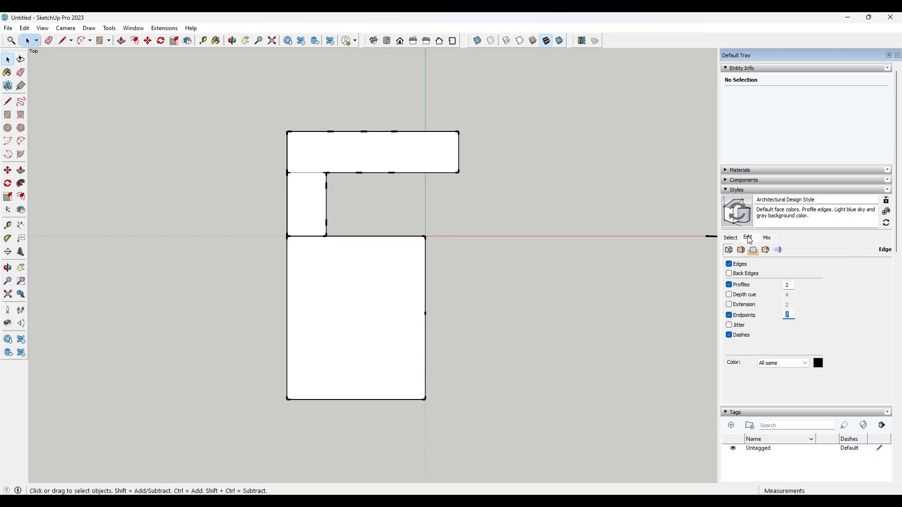
{"action": "mouse_move", "coordinate": [728, 249]}
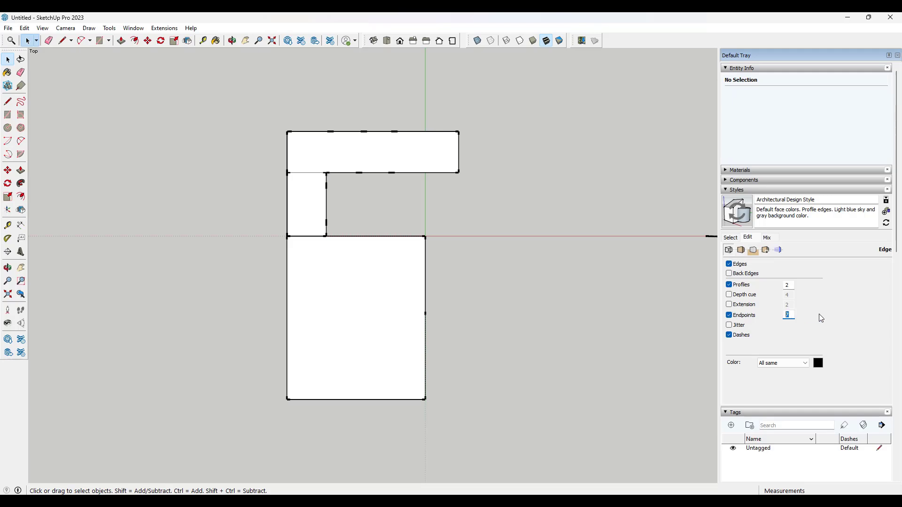
{"action": "type", "text": "4"}
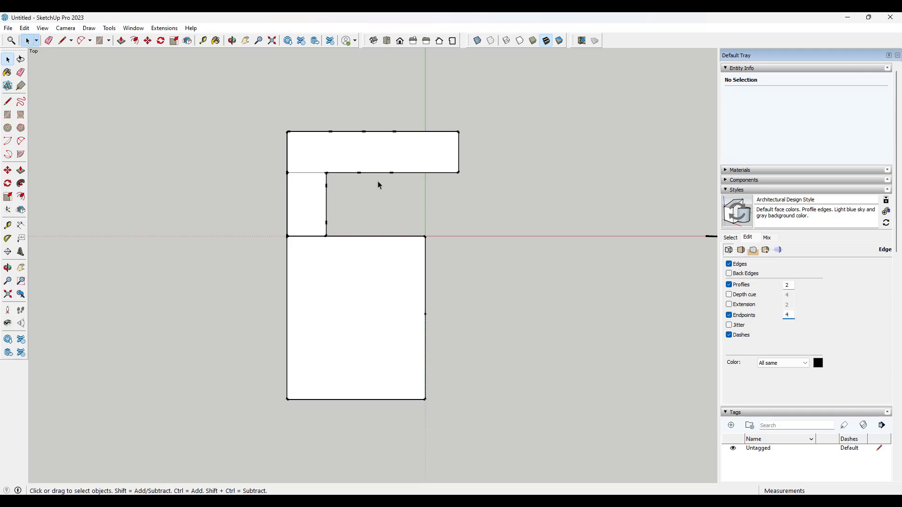
{"action": "mouse_move", "coordinate": [295, 153]}
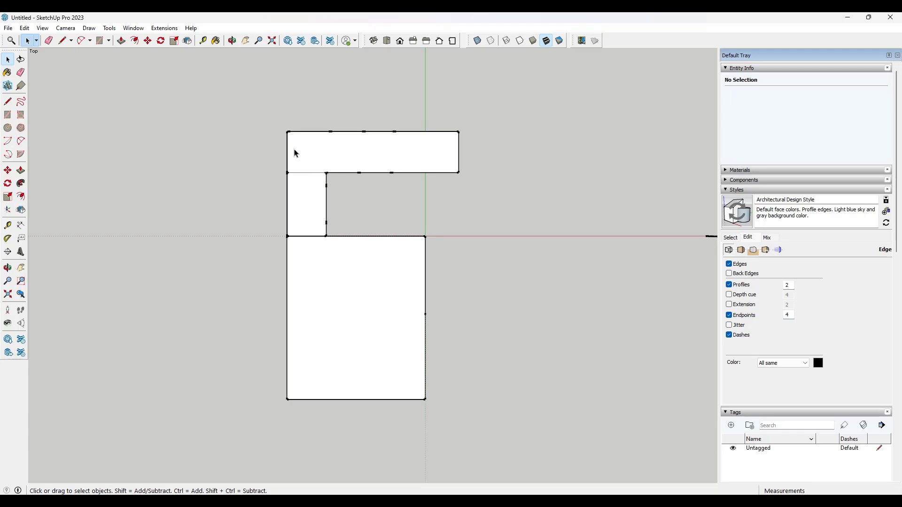
{"action": "mouse_move", "coordinate": [345, 136]}
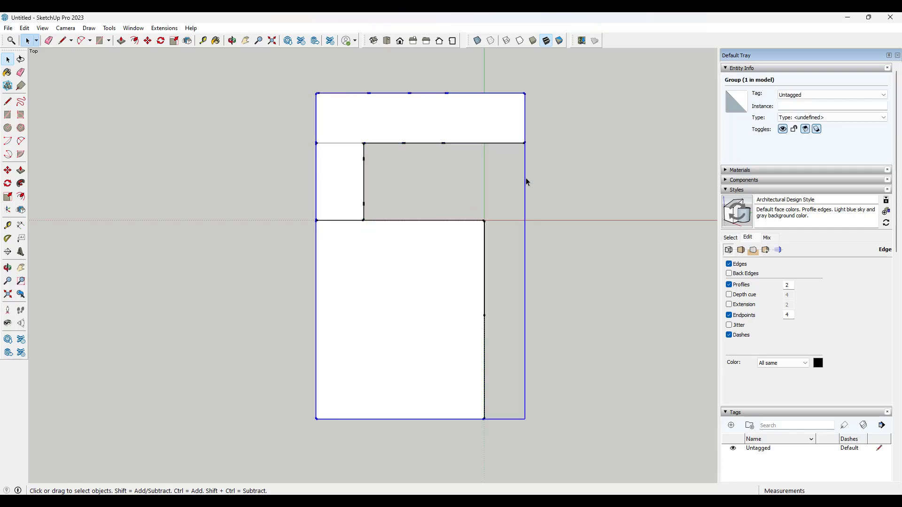
Select the 13 Base Segments edges, read about 63' 8 3/4", then exit the group.
{"action": "left_click", "coordinate": [740, 308]}
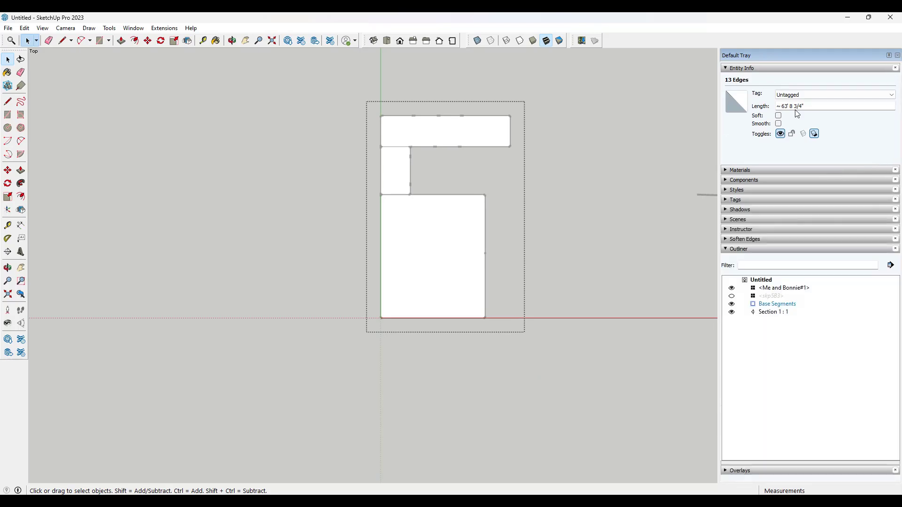
{"action": "mouse_move", "coordinate": [663, 151]}
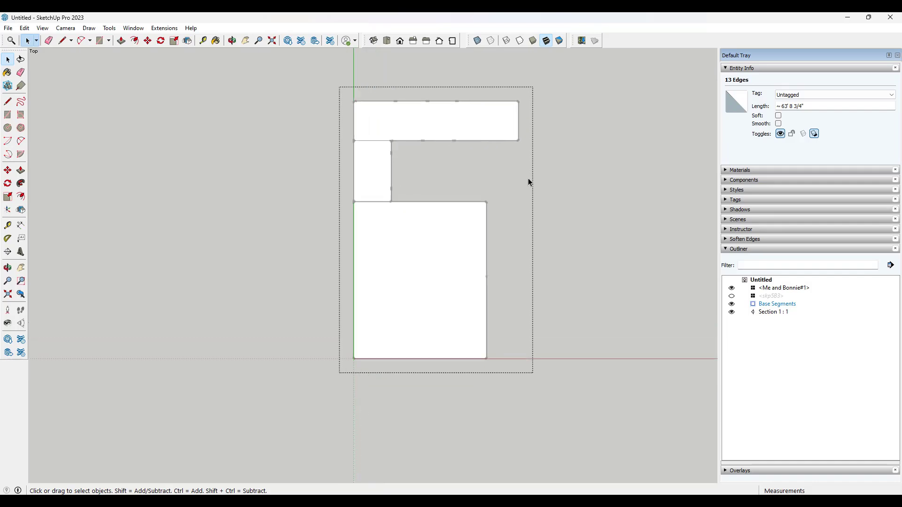
{"action": "left_click", "coordinate": [177, 321]}
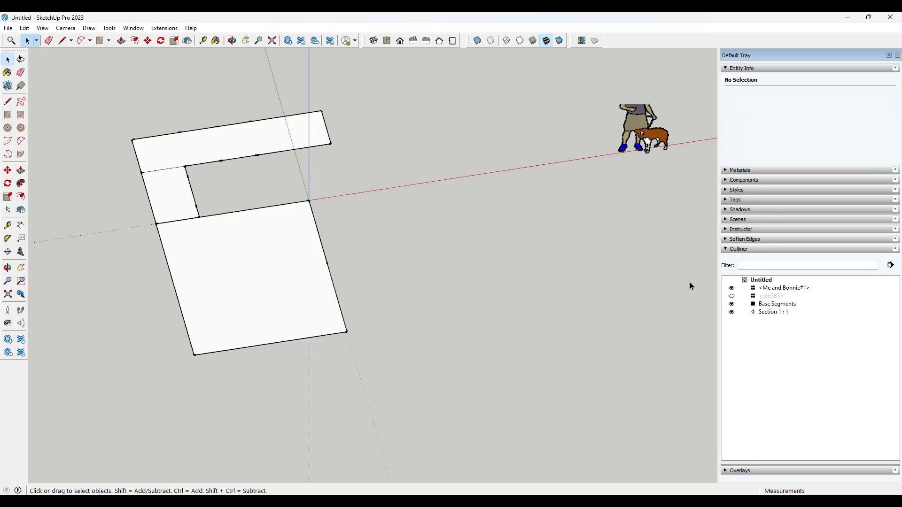
Recheck the baseboard edges, then attach a 'Base - 64 LF' note to the outline's inner corner.
{"action": "left_click", "coordinate": [777, 304]}
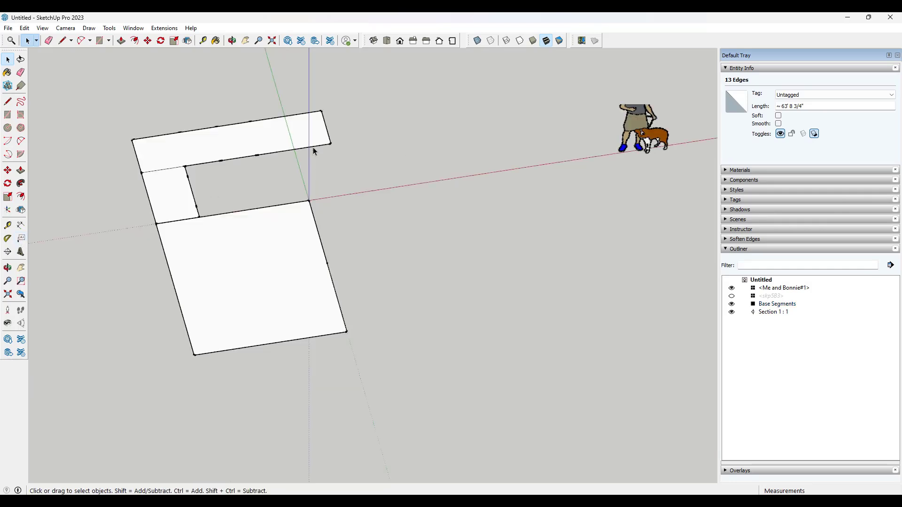
{"action": "left_click", "coordinate": [568, 258]}
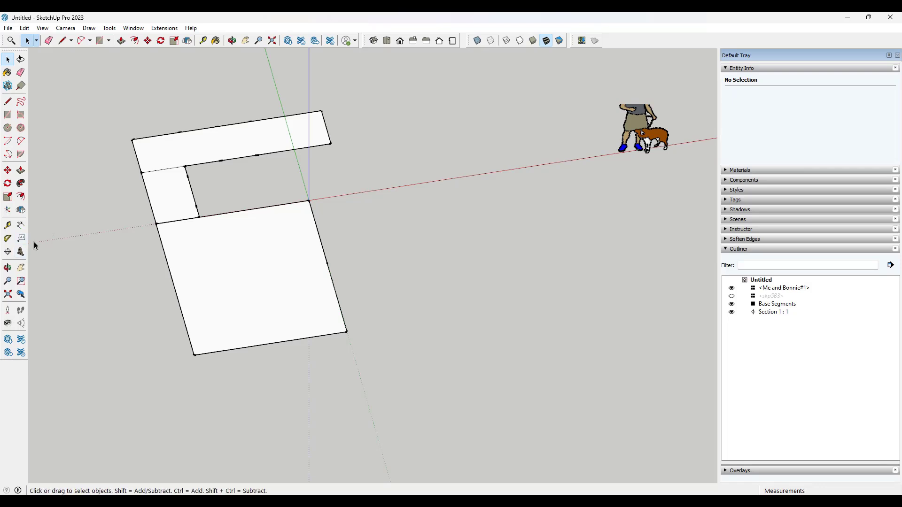
{"action": "left_click", "coordinate": [20, 238]}
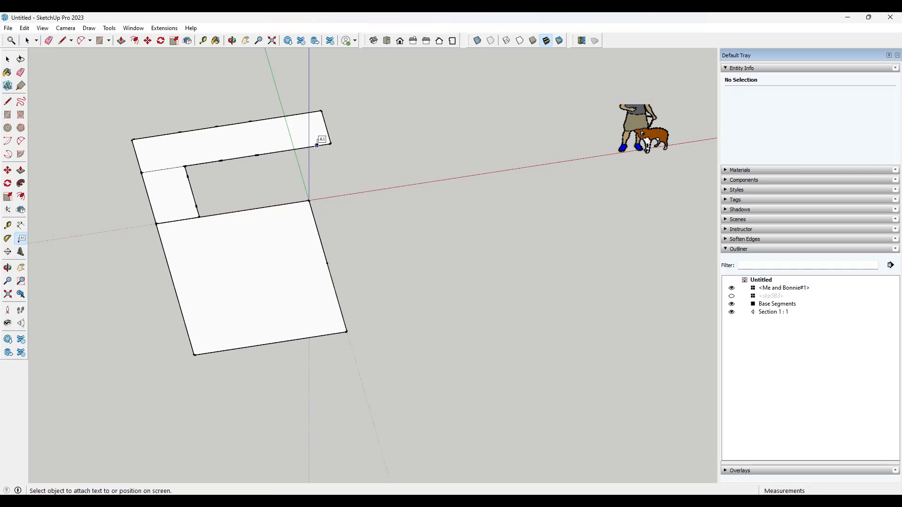
{"action": "left_click", "coordinate": [388, 161]}
{"action": "type", "text": "Base - 64"}
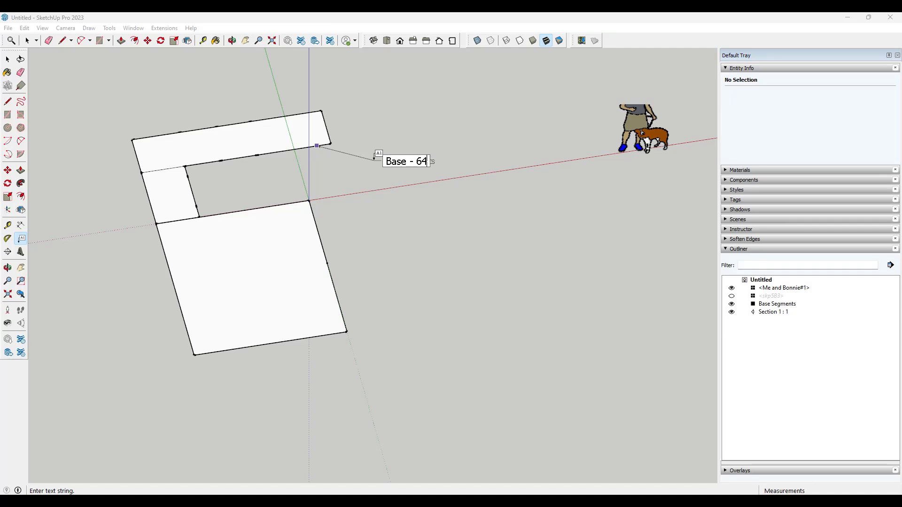
{"action": "type", "text": "LF"}
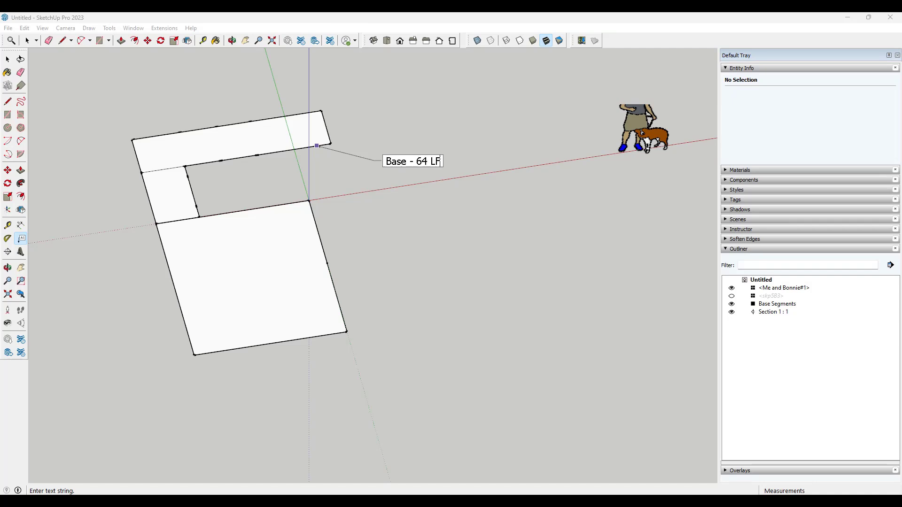